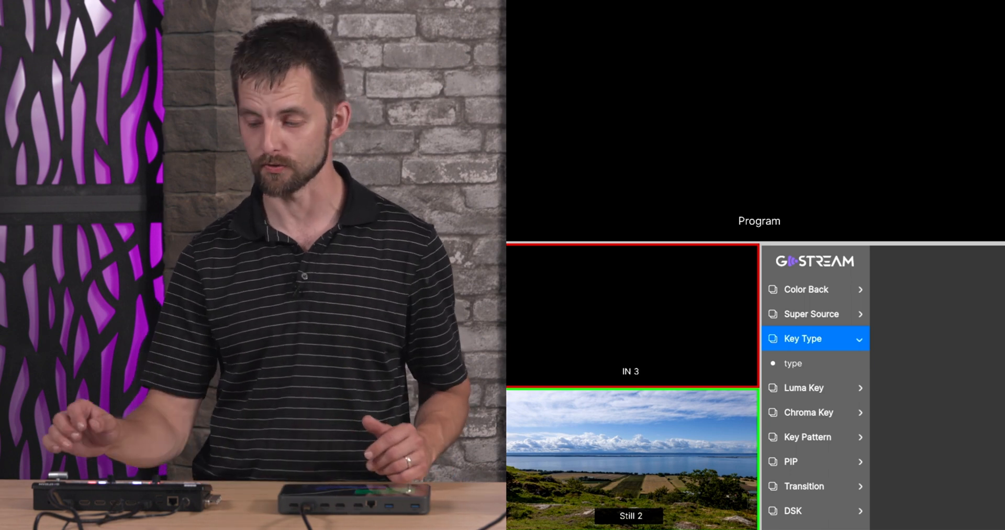
Step: Begin editing the Key Type value to change it to Chroma Key
left_click(793, 364)
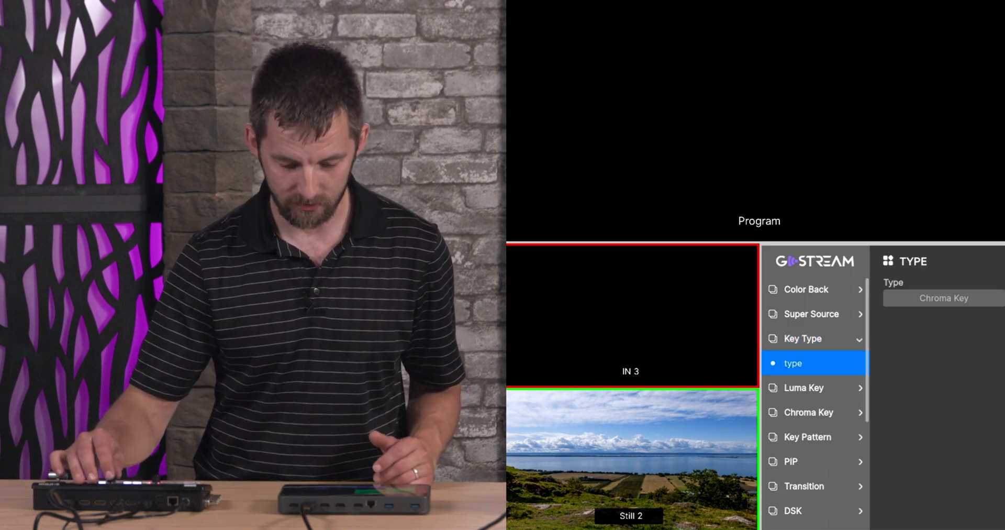
left_click(943, 297)
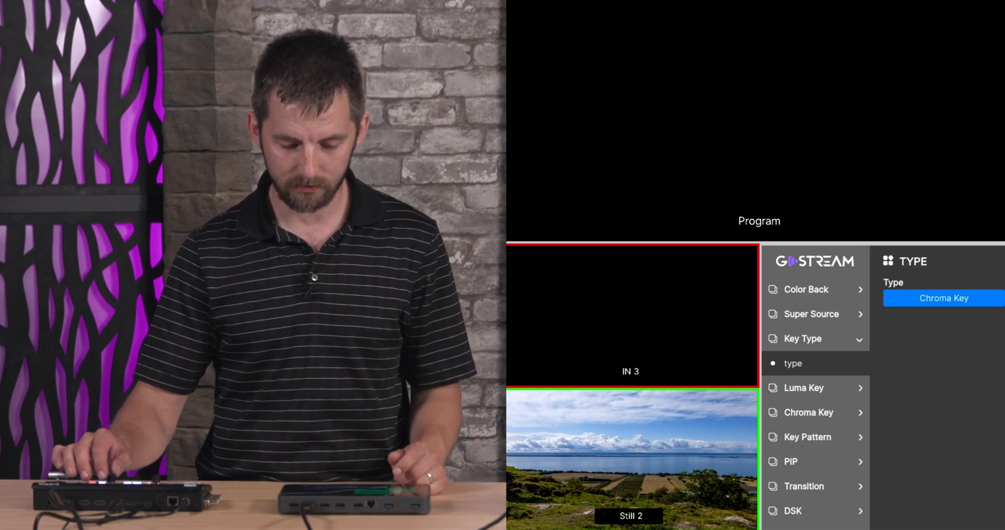
Step: Confirm Chroma Key and set its fill source to In 1 after browsing the sources
left_click(803, 387)
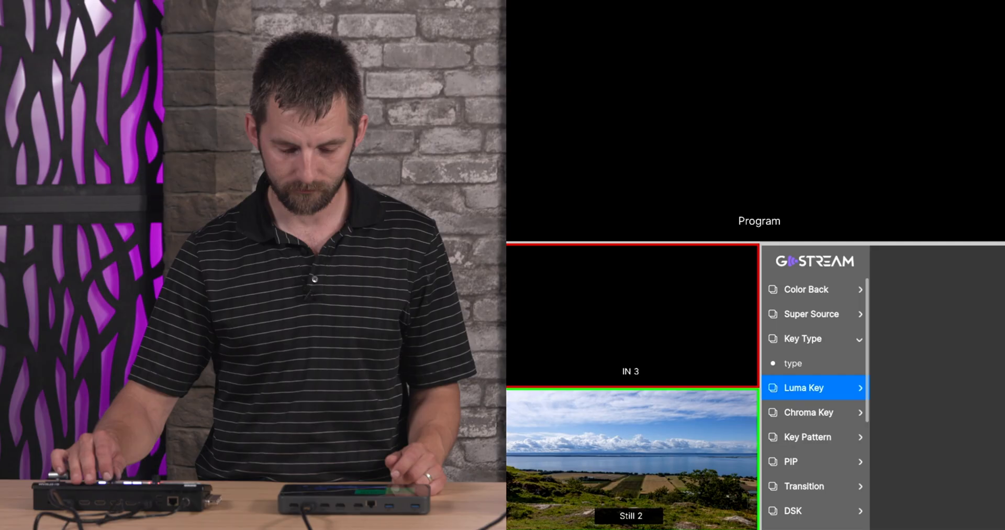
left_click(808, 388)
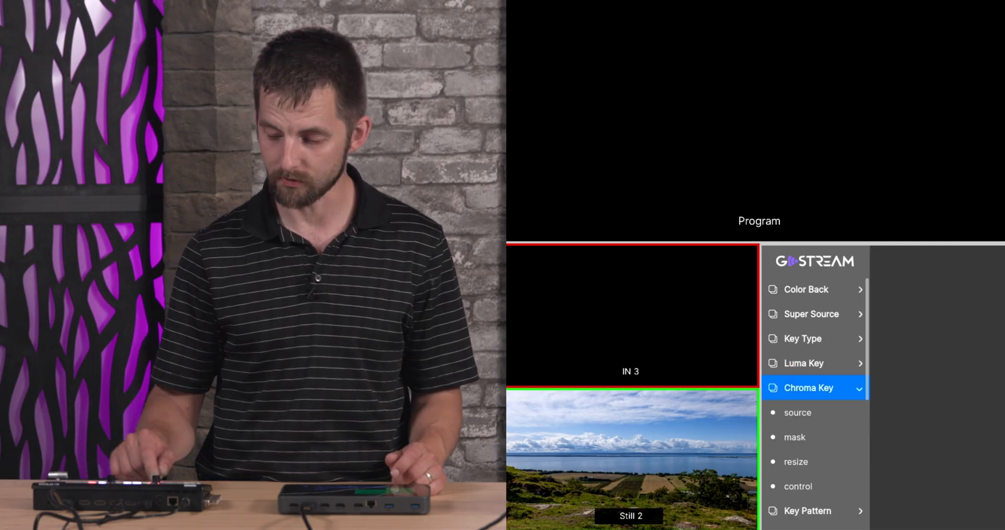
left_click(798, 413)
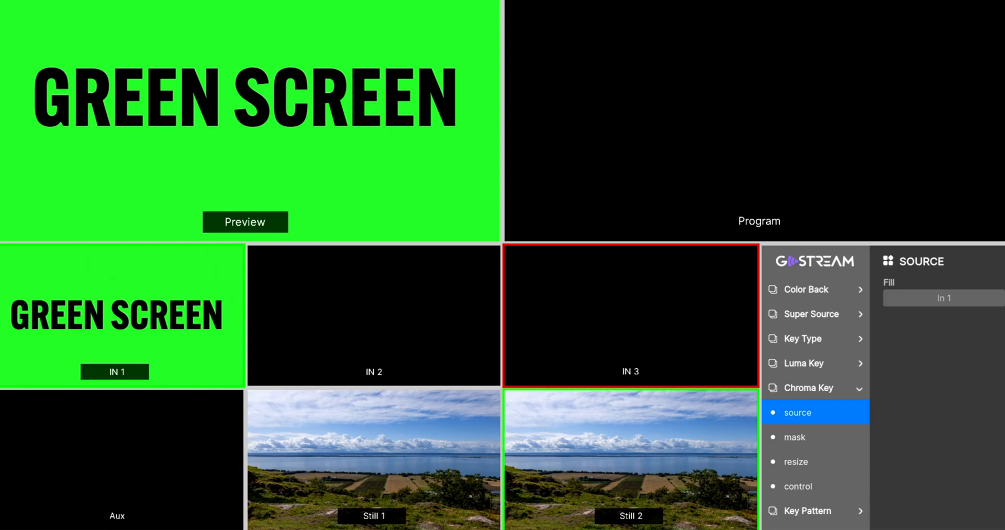
left_click(943, 297)
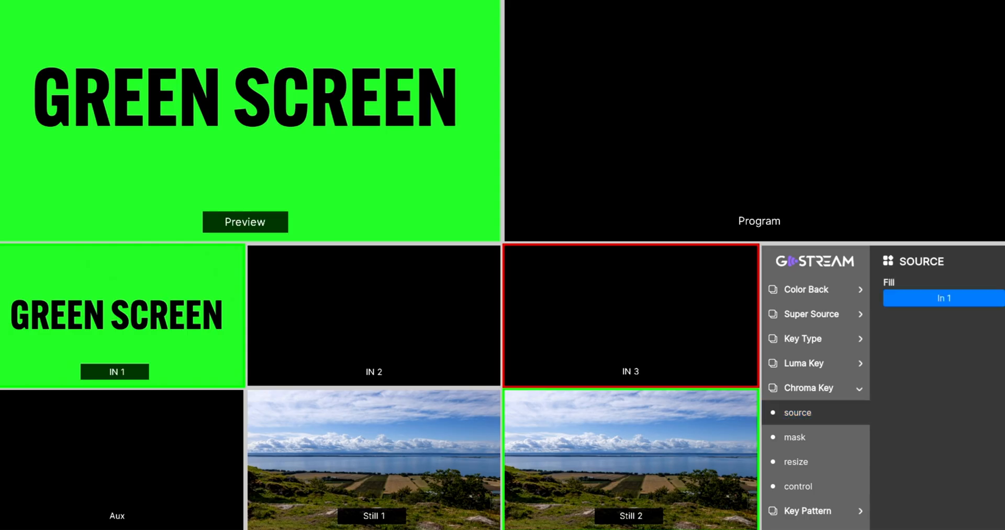
left_click(997, 297)
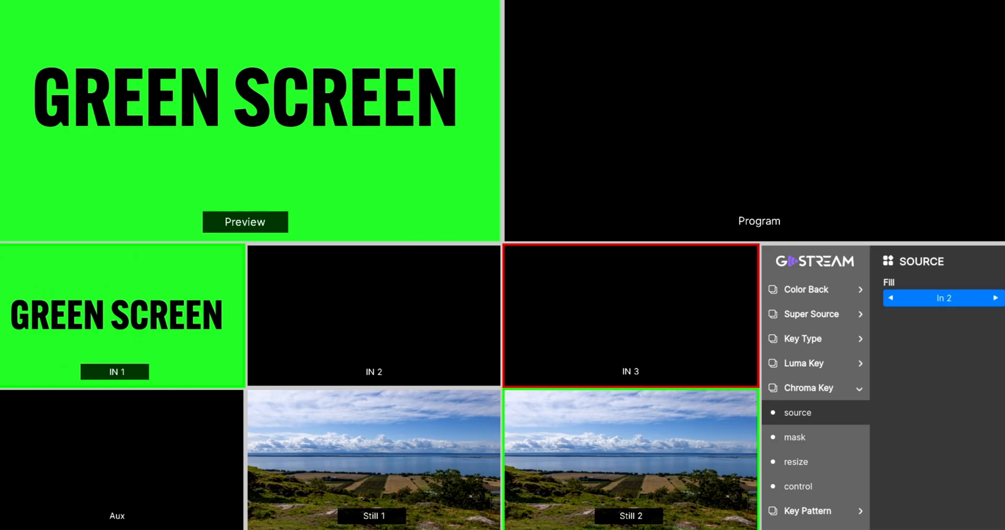
left_click(890, 297)
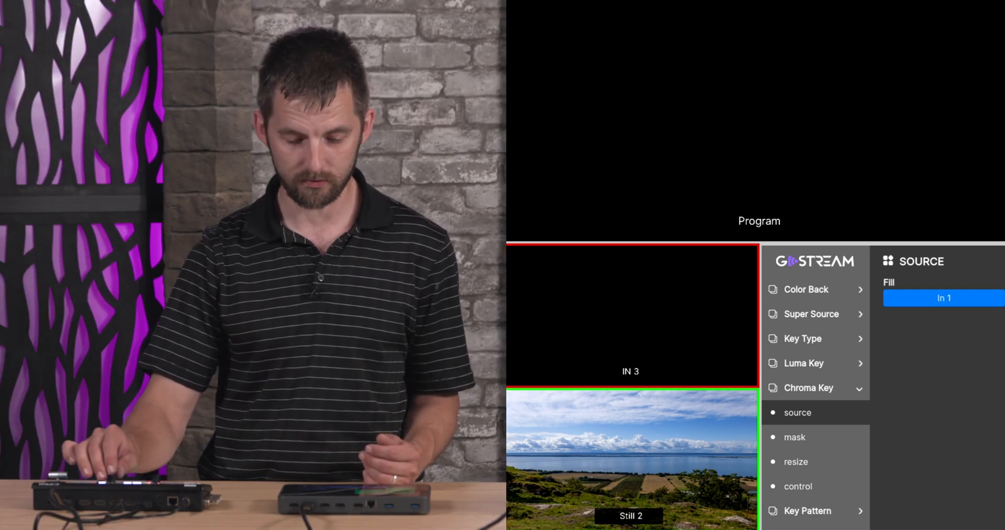
left_click(798, 412)
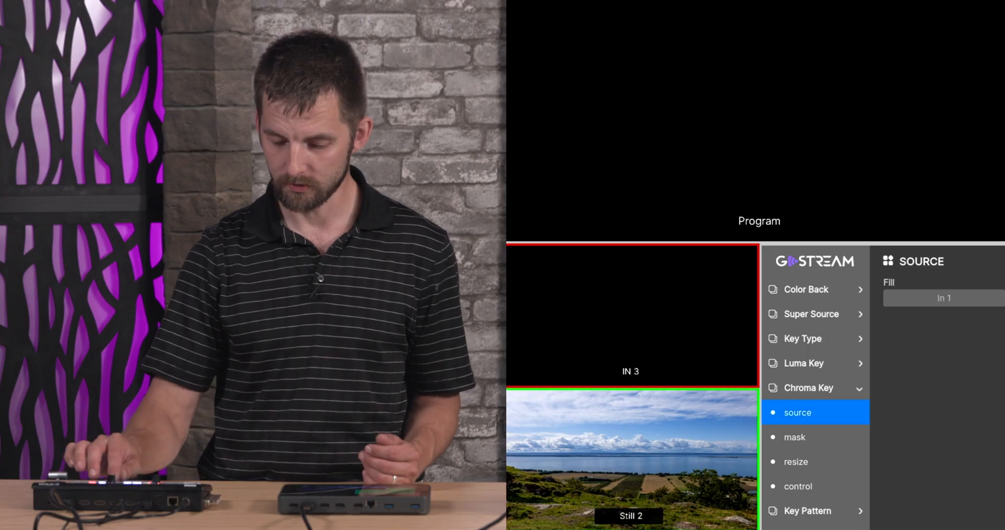
Step: Show the chroma key resize settings (resize Off, size 0.33)
left_click(796, 461)
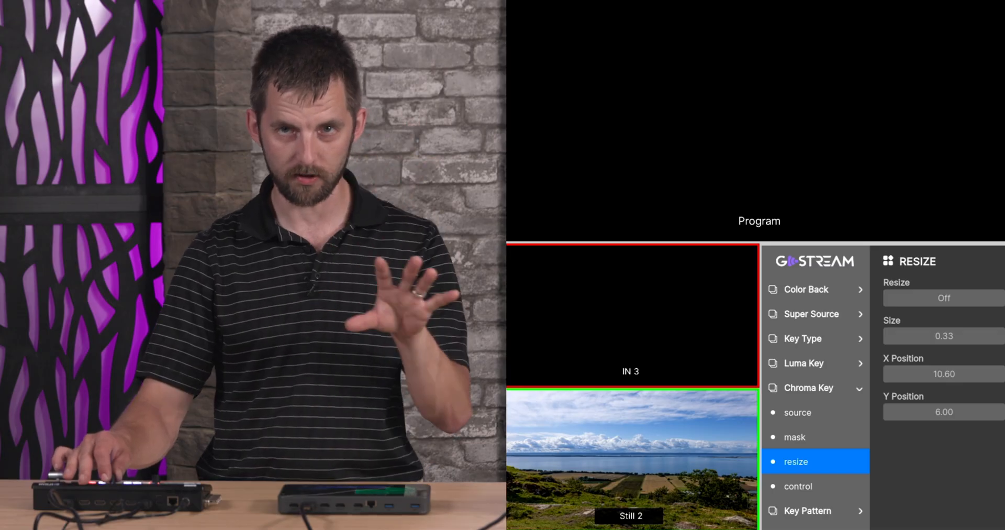
Step: Show chroma key control (sample On, green colour, foreground 53%, background 58%) and select SMP X Position
left_click(798, 485)
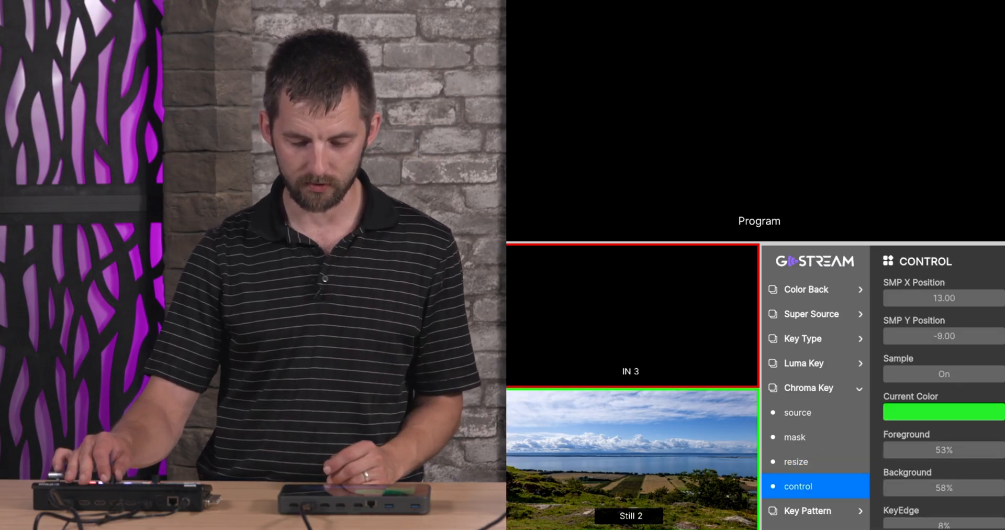
left_click(943, 297)
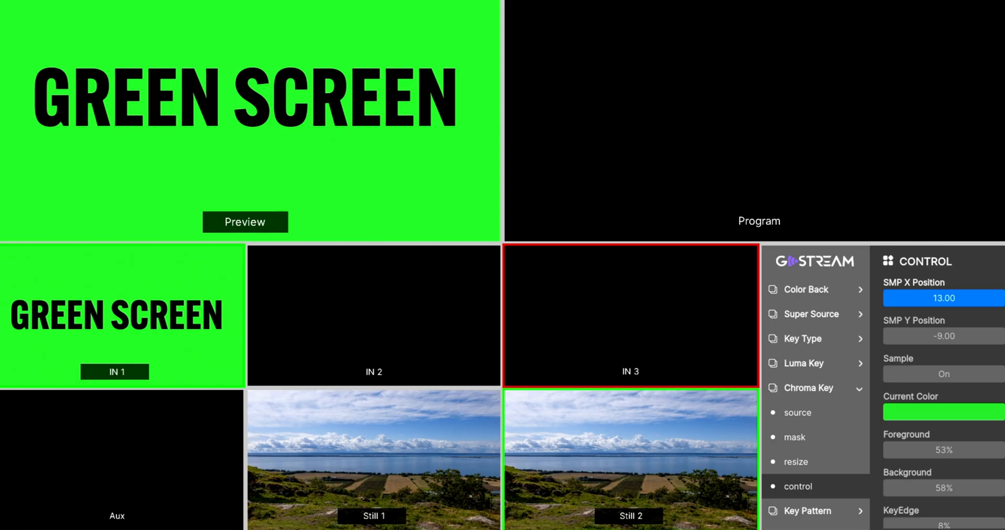
Step: Cut Still 2 to Program so the landscape replaces the black output
left_click(631, 459)
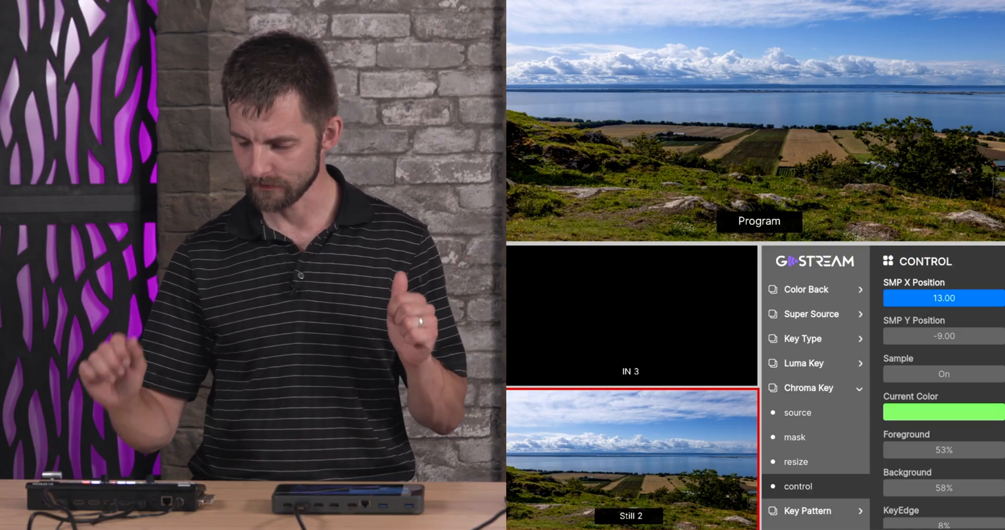
Step: Switch the key type to Luma Key and show its sources (fill In 1, key Aux)
left_click(807, 412)
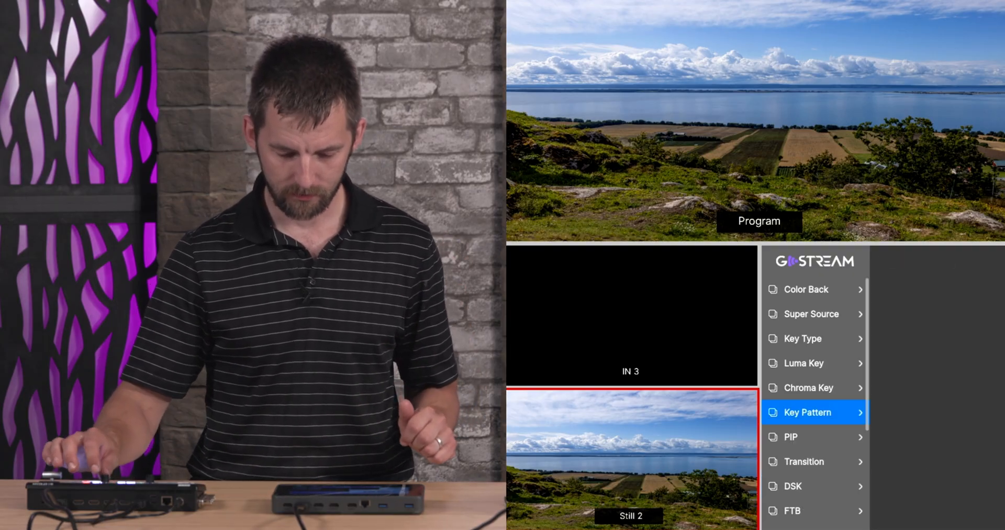
left_click(815, 338)
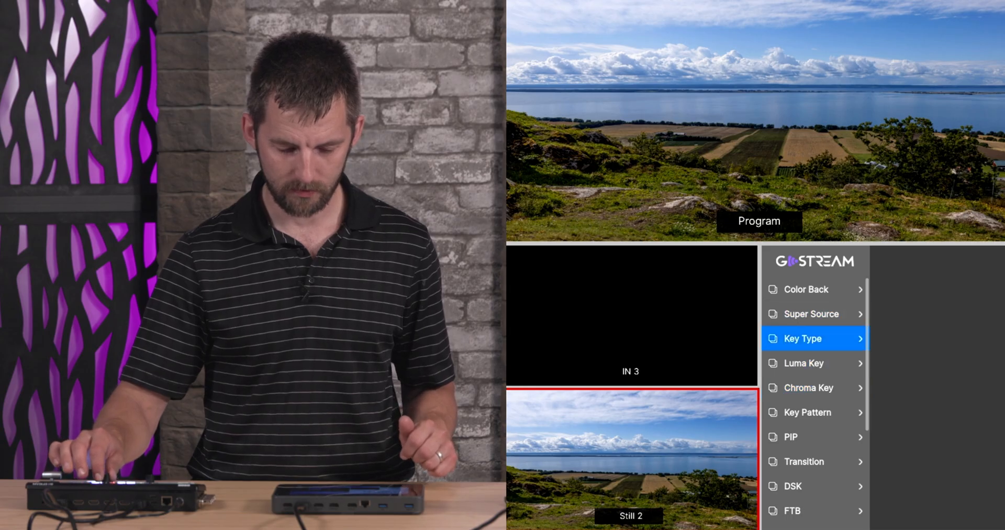
left_click(814, 338)
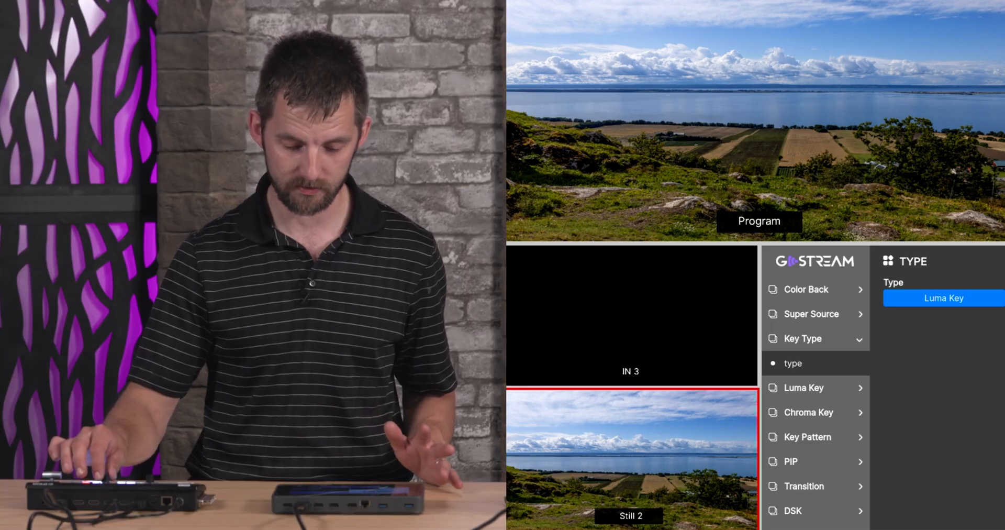
left_click(815, 387)
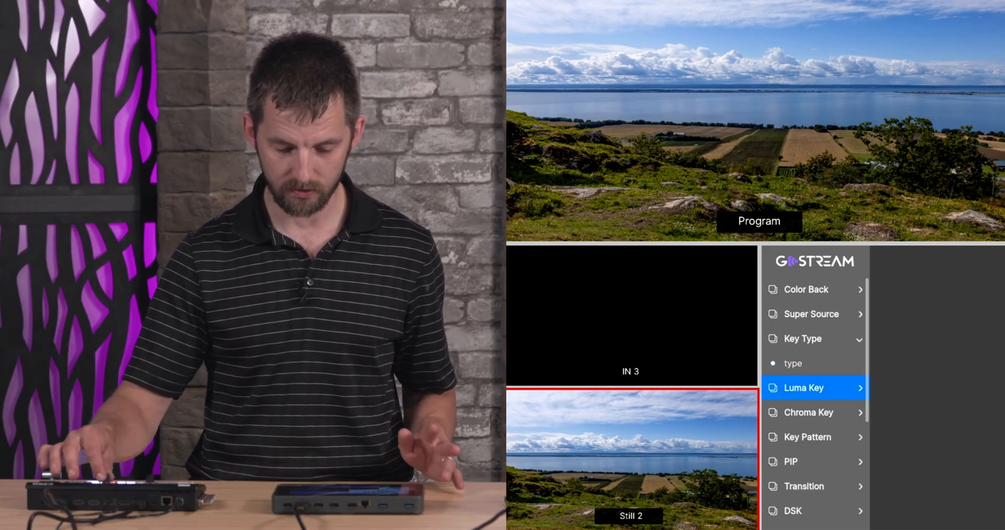
left_click(804, 387)
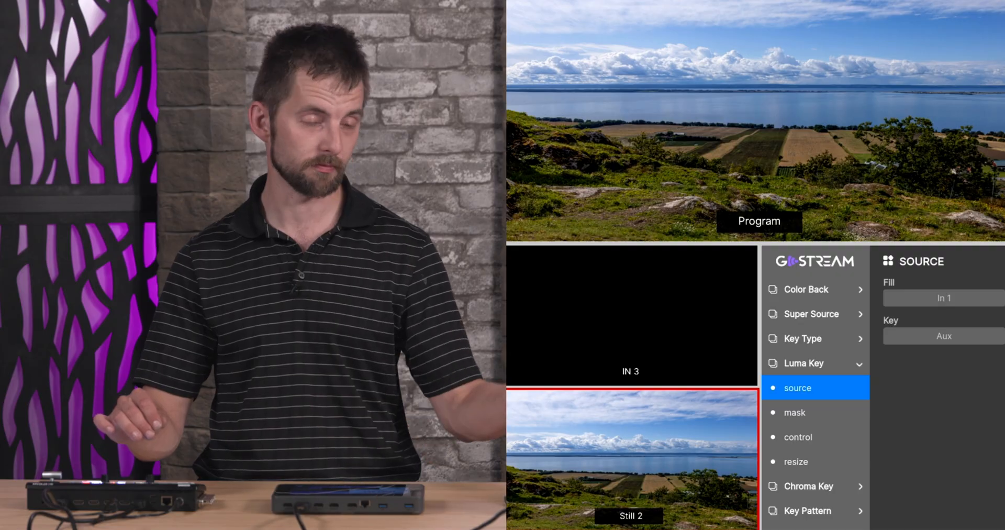
Step: Set the luma key source to Still 1 after trying In 1 and Aux, keying LUMA KEY text over the landscape
left_click(814, 362)
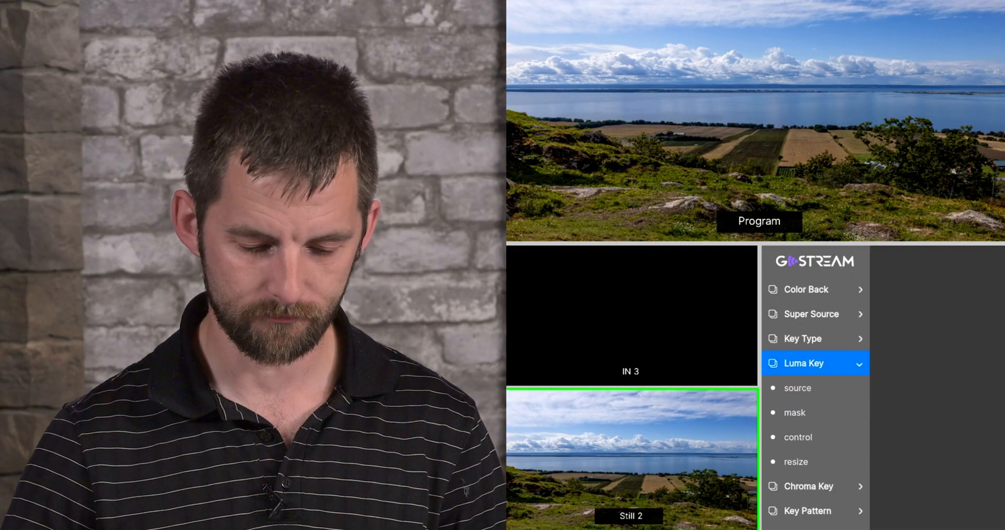
left_click(798, 387)
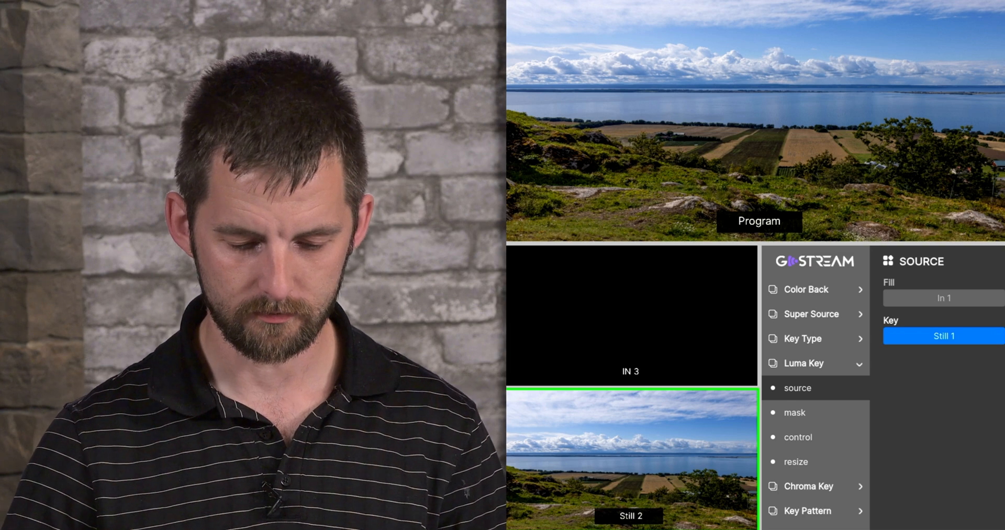
left_click(797, 388)
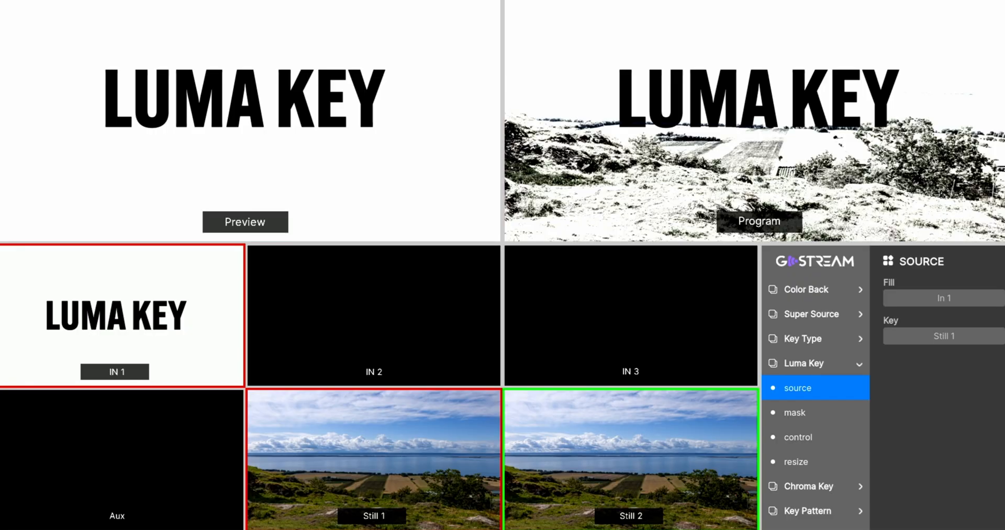
left_click(944, 335)
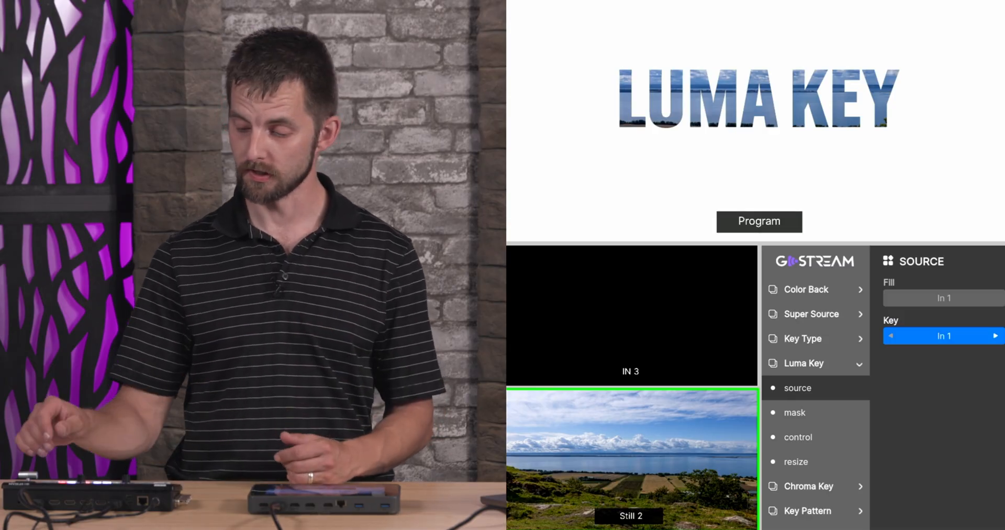
left_click(996, 335)
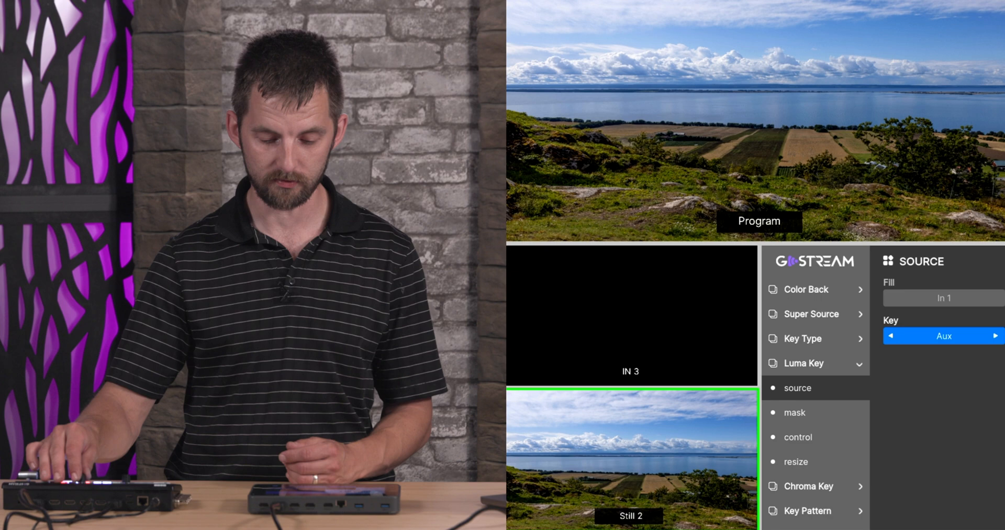
left_click(998, 335)
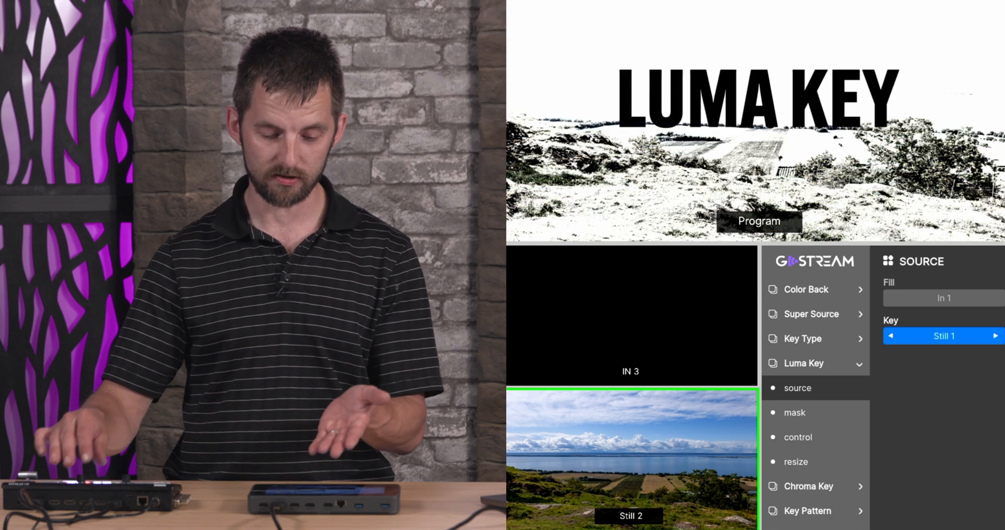